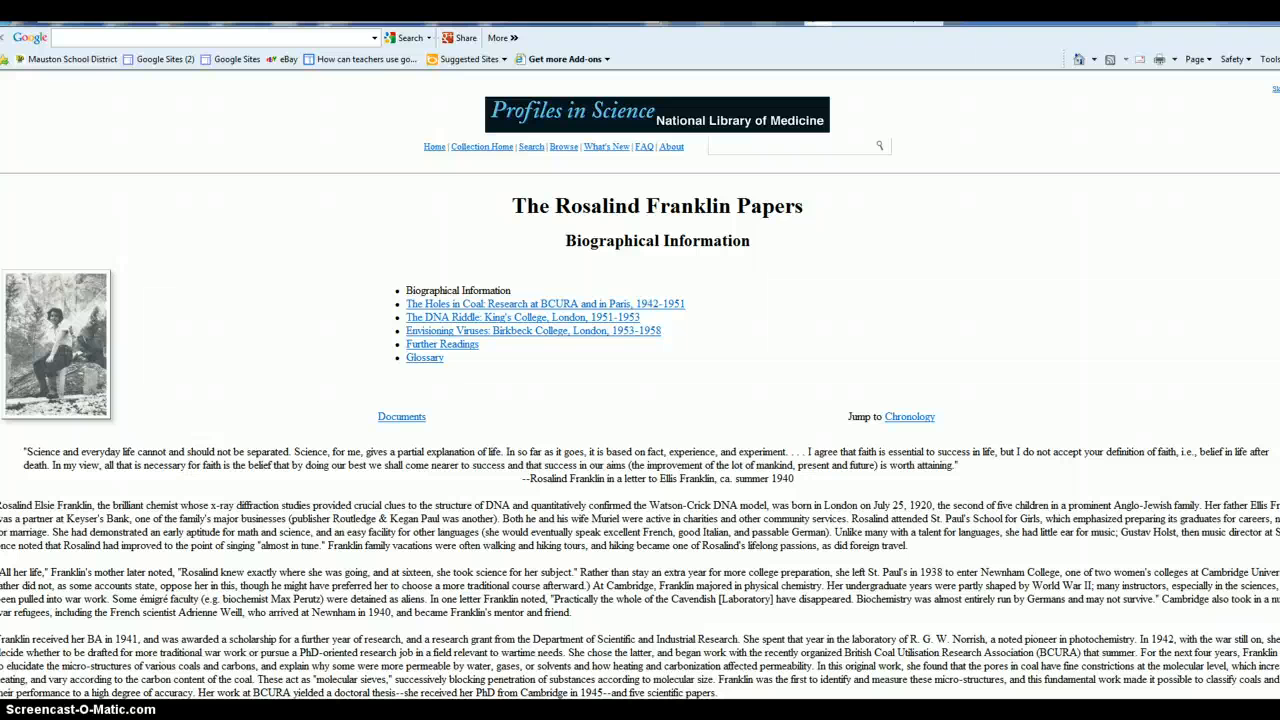
- Scroll down the Rosalind Franklin Papers page through its chronology
scroll(down, 3)
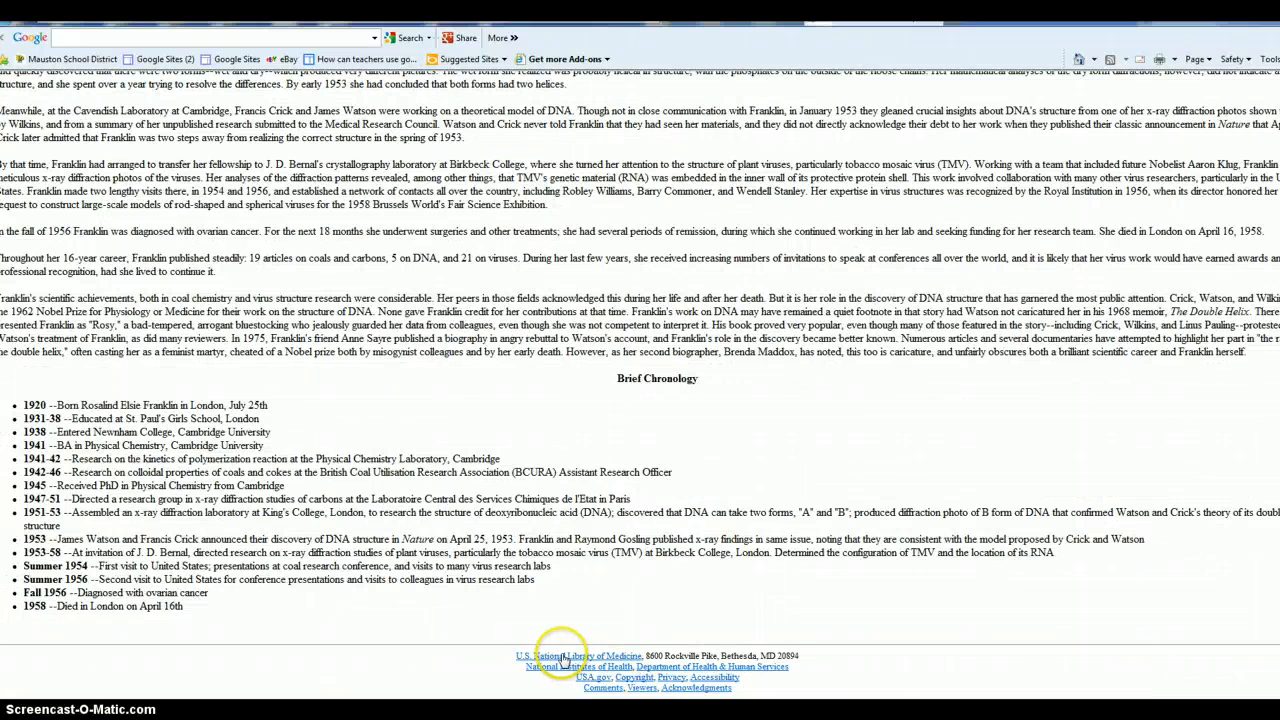
mouse_move(655, 655)
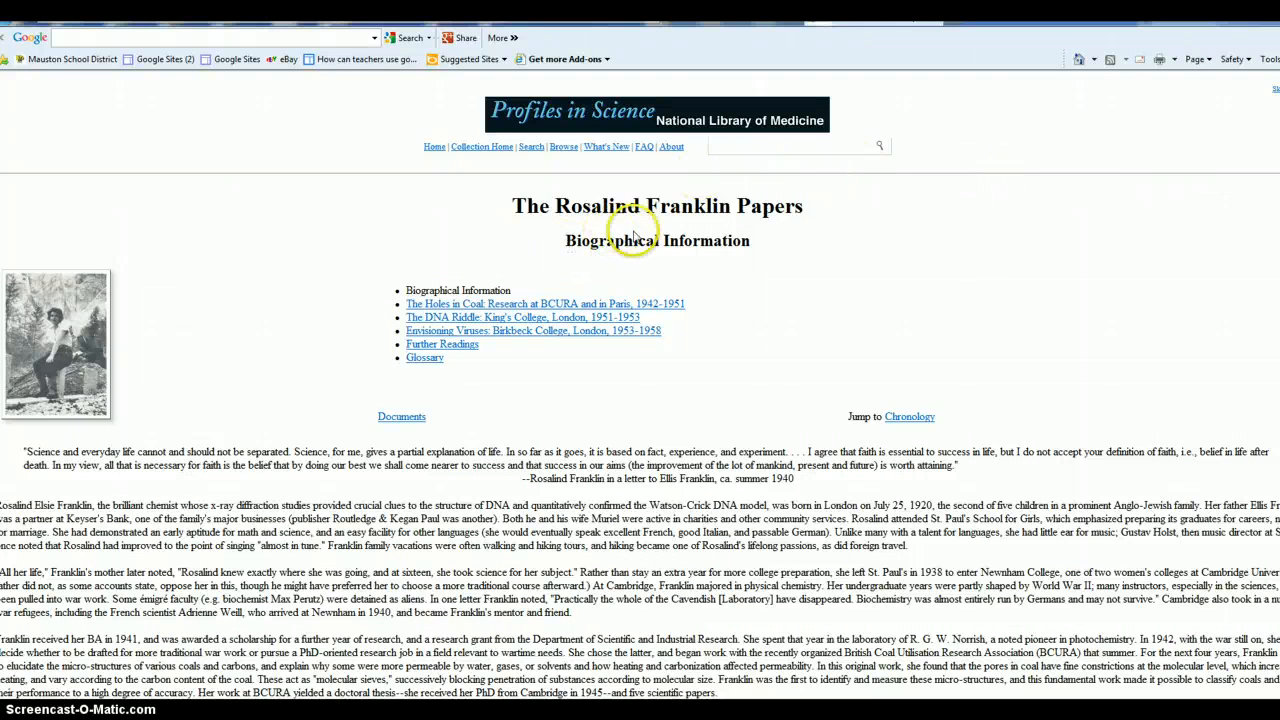
mouse_move(800, 218)
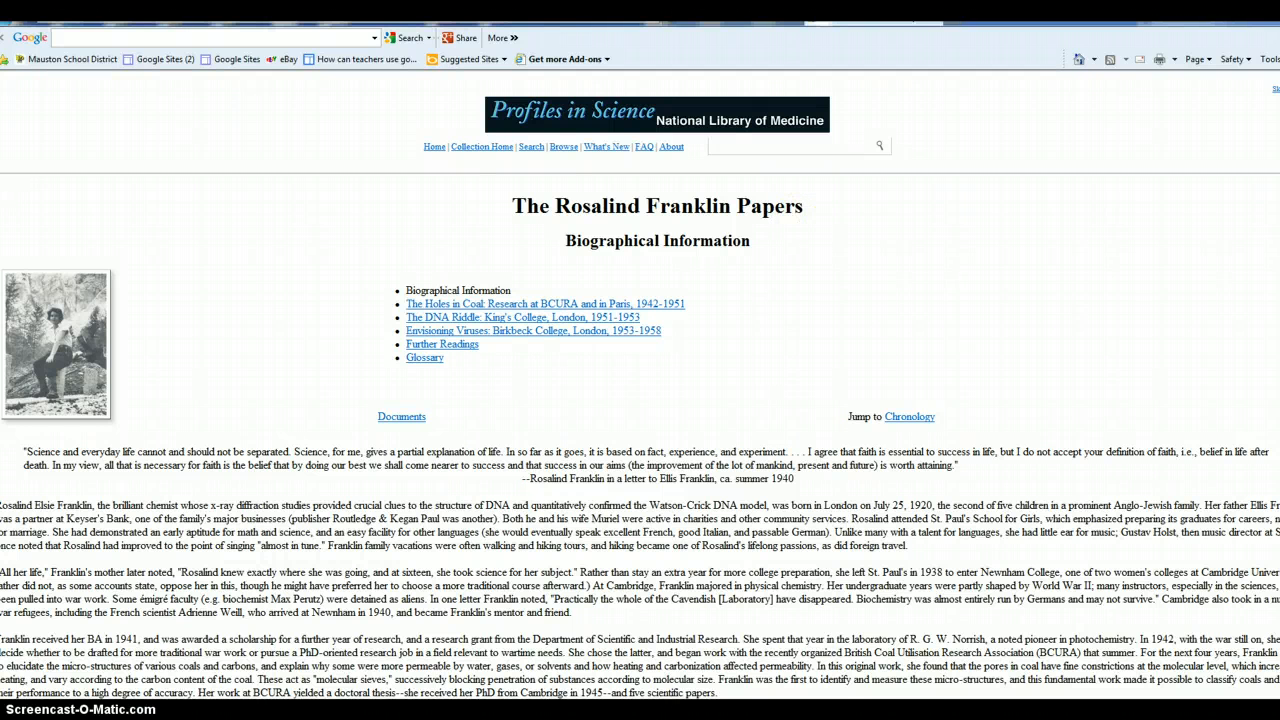
scroll(down, 3)
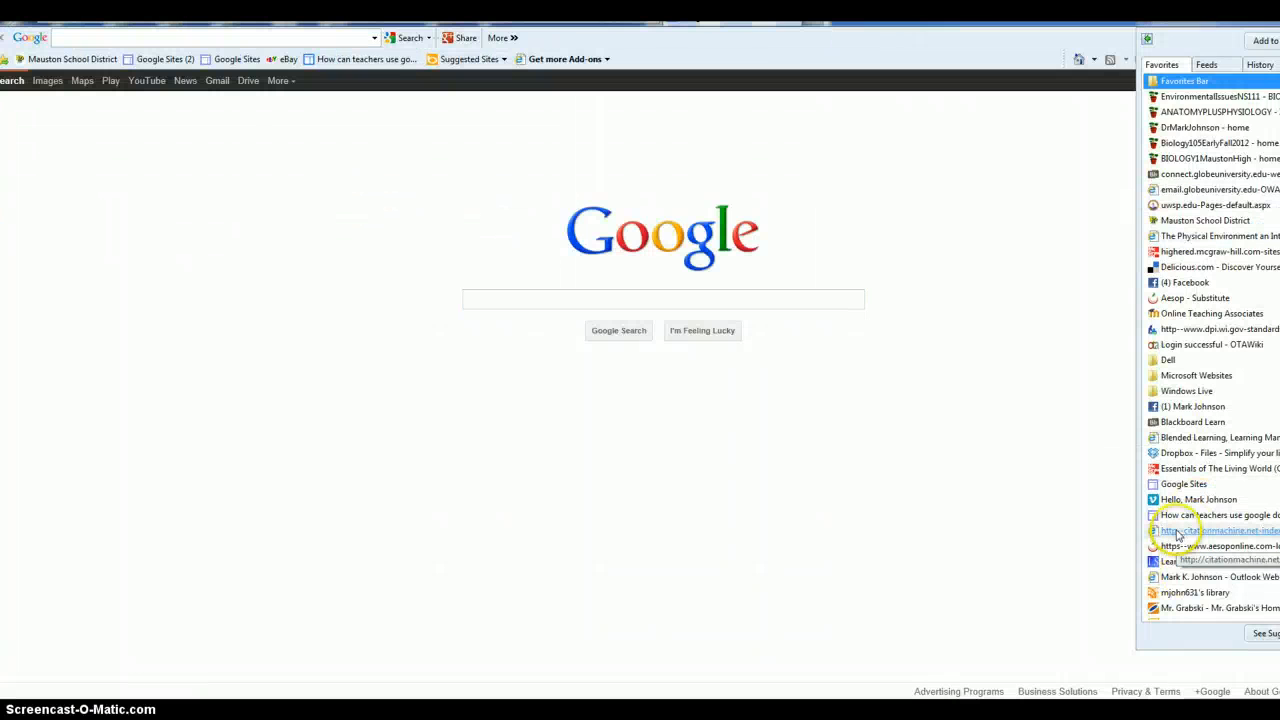
- Go to citationmachine.net from Favorites and start an APA Web Page citation
click(1215, 531)
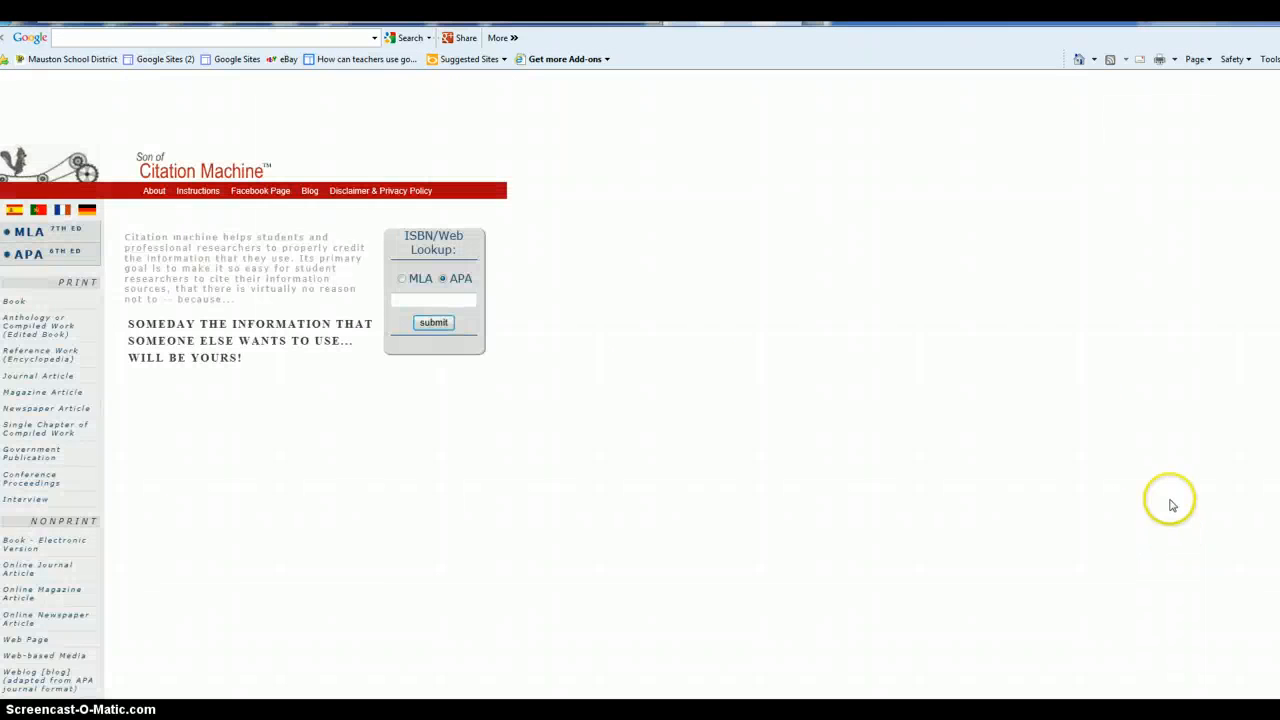
mouse_move(185, 445)
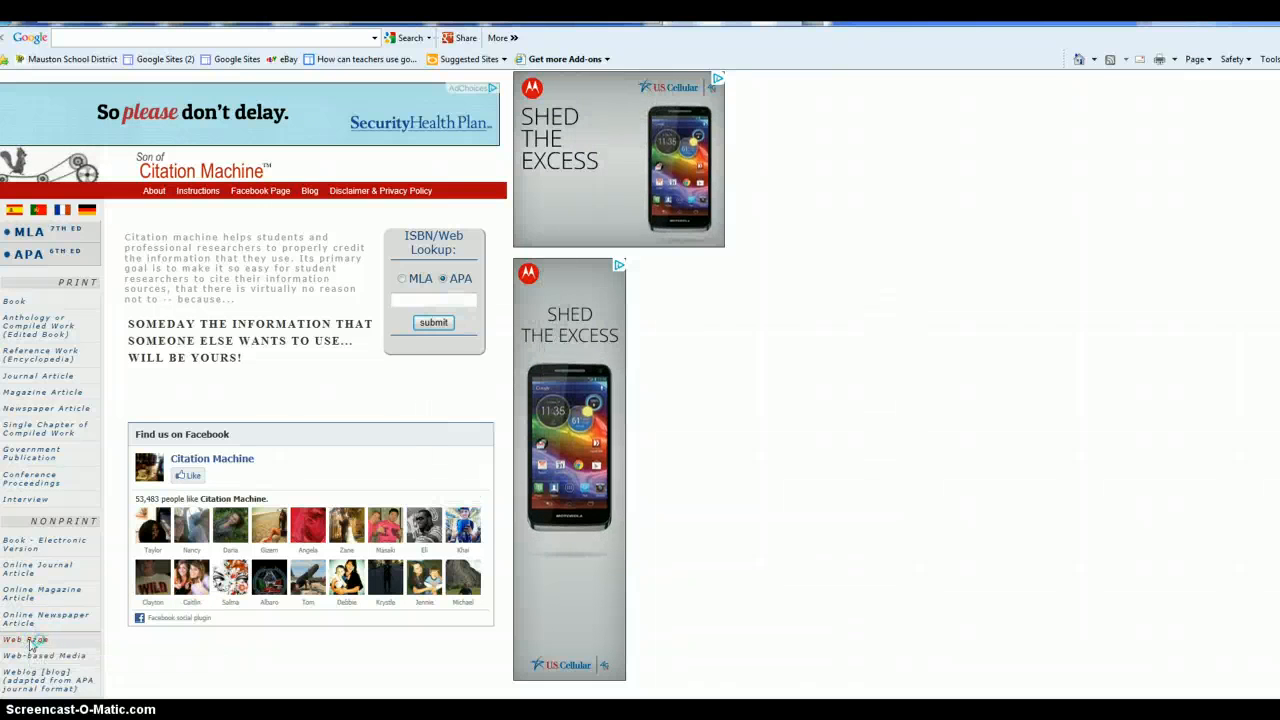
click(25, 639)
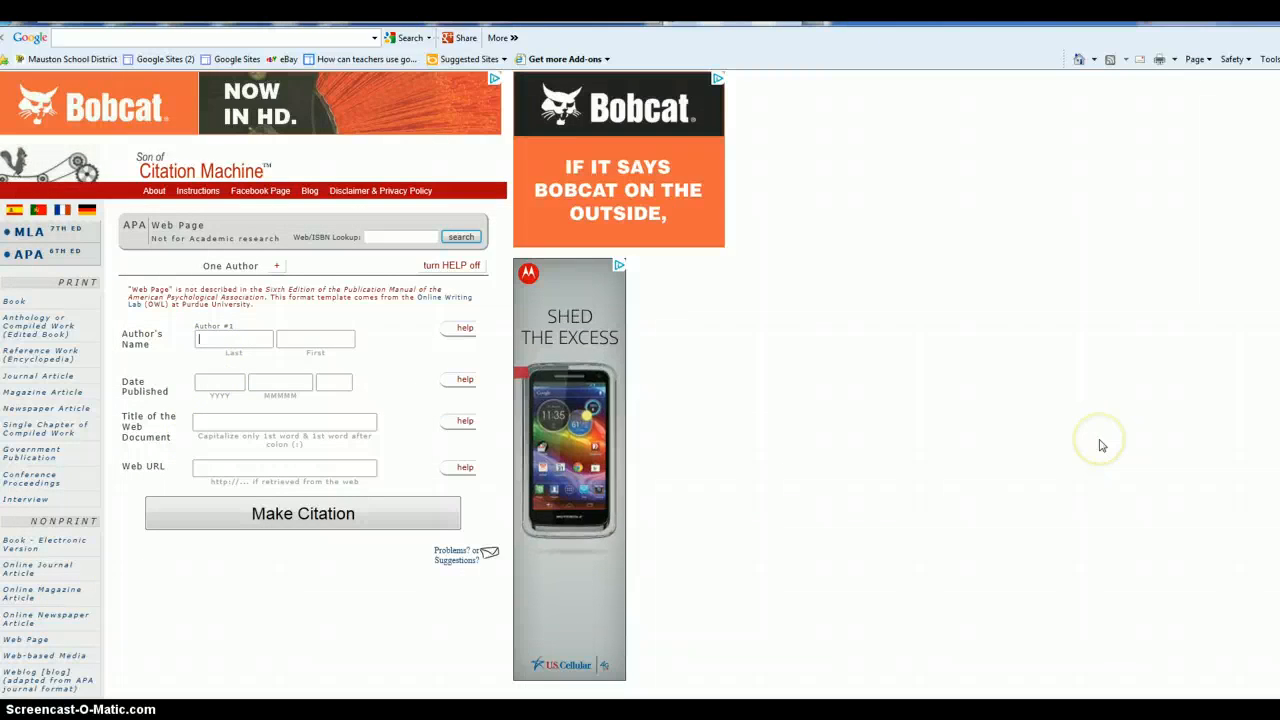
- Enter the library as author and 'The Rosalind Franklin Papers' as the web document title
text(U.)
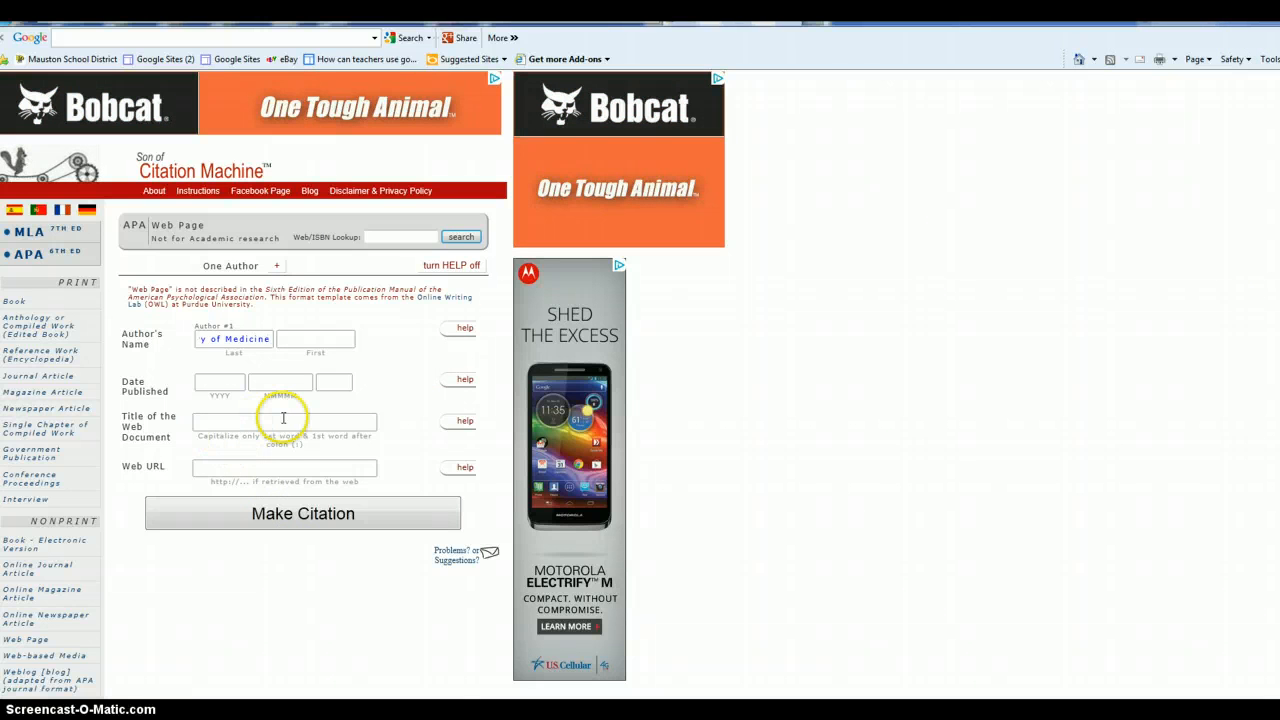
text(The Rosal)
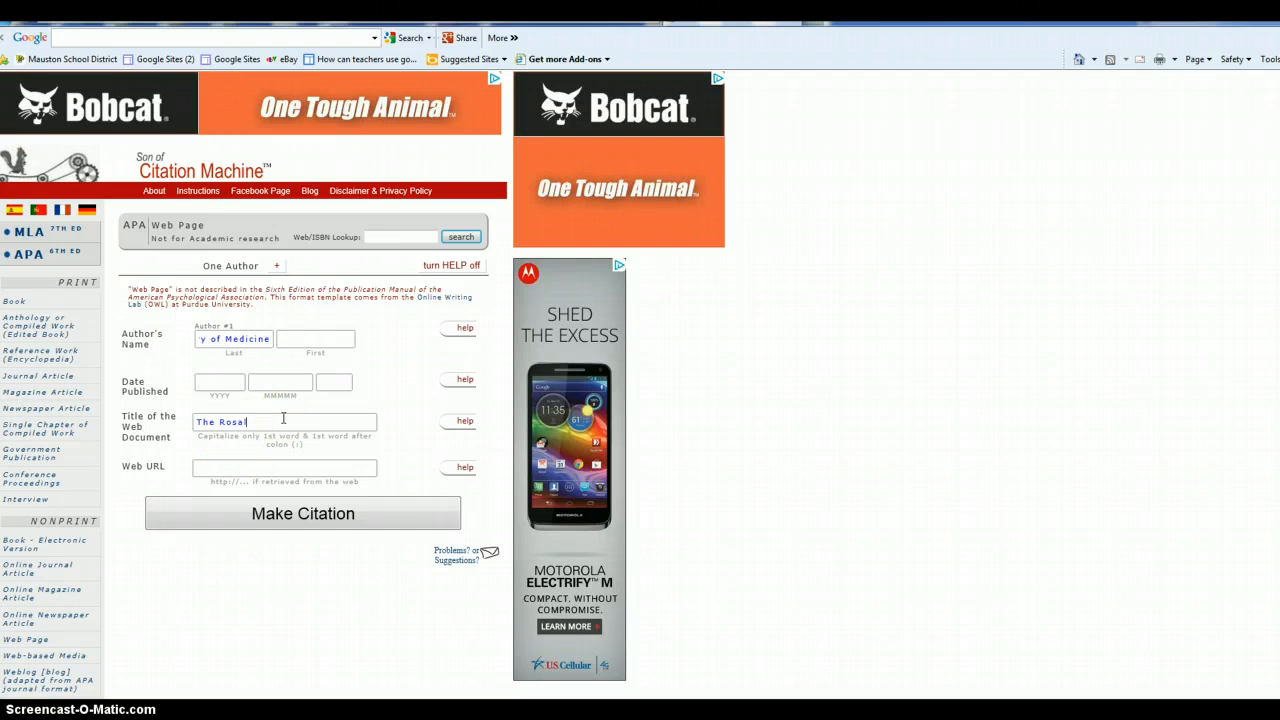
text(ind)
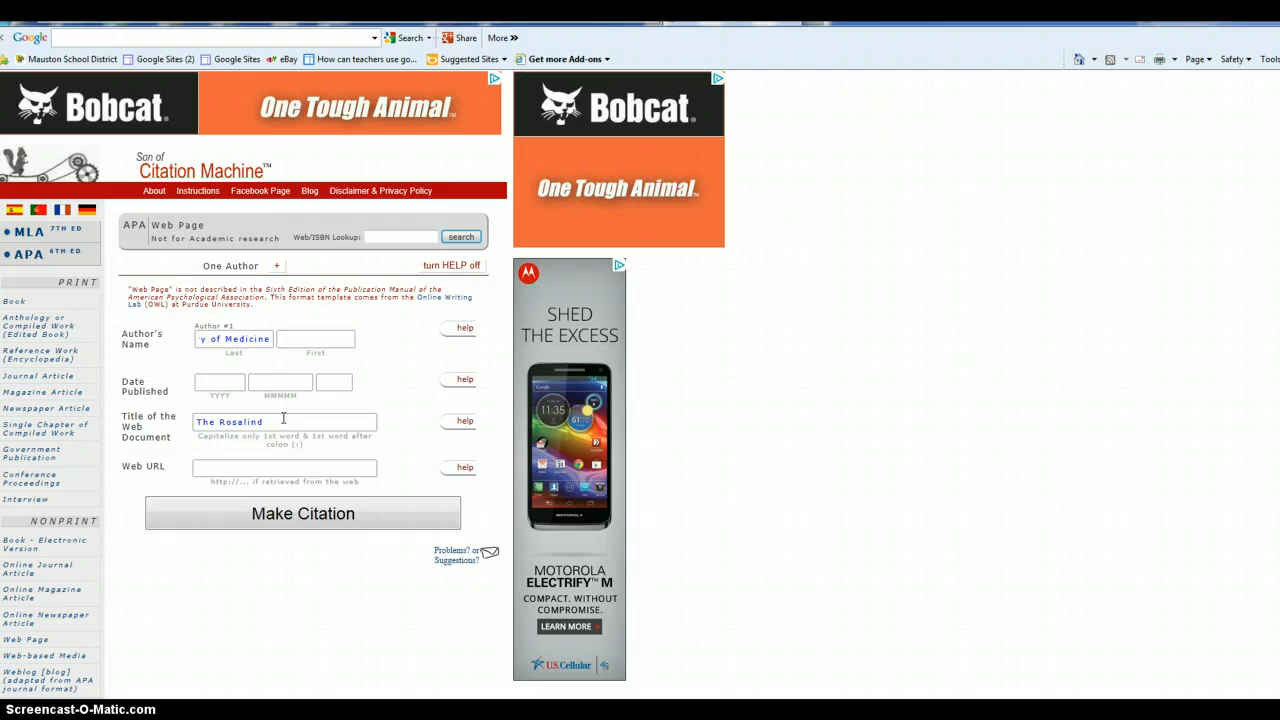
text(Frank)
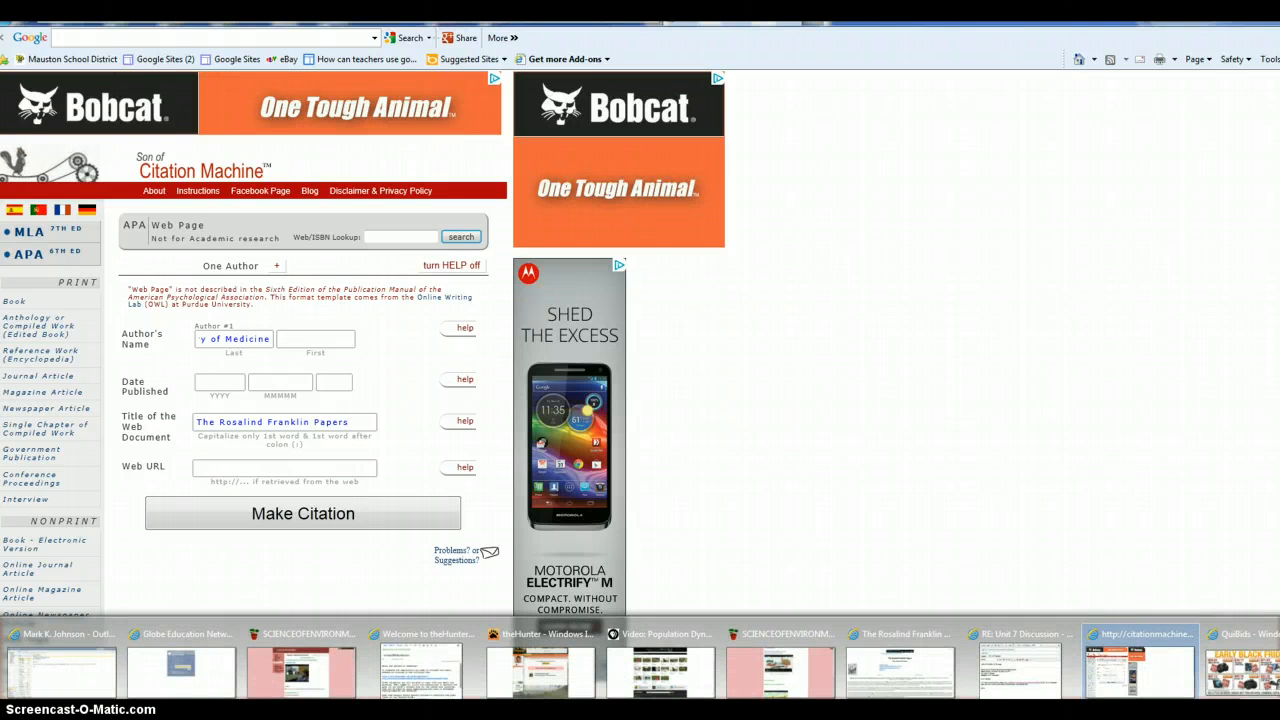
- Look over the open window previews and return to the Rosalind Franklin Papers page
click(1010, 633)
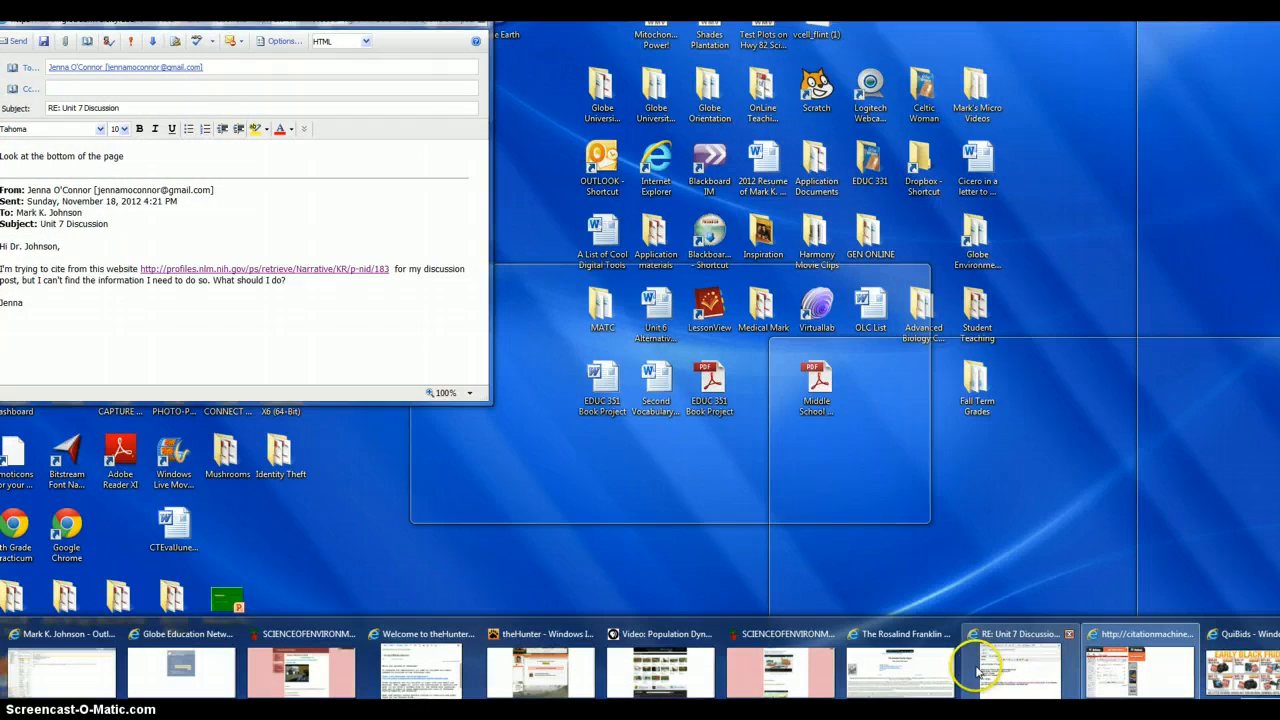
click(897, 633)
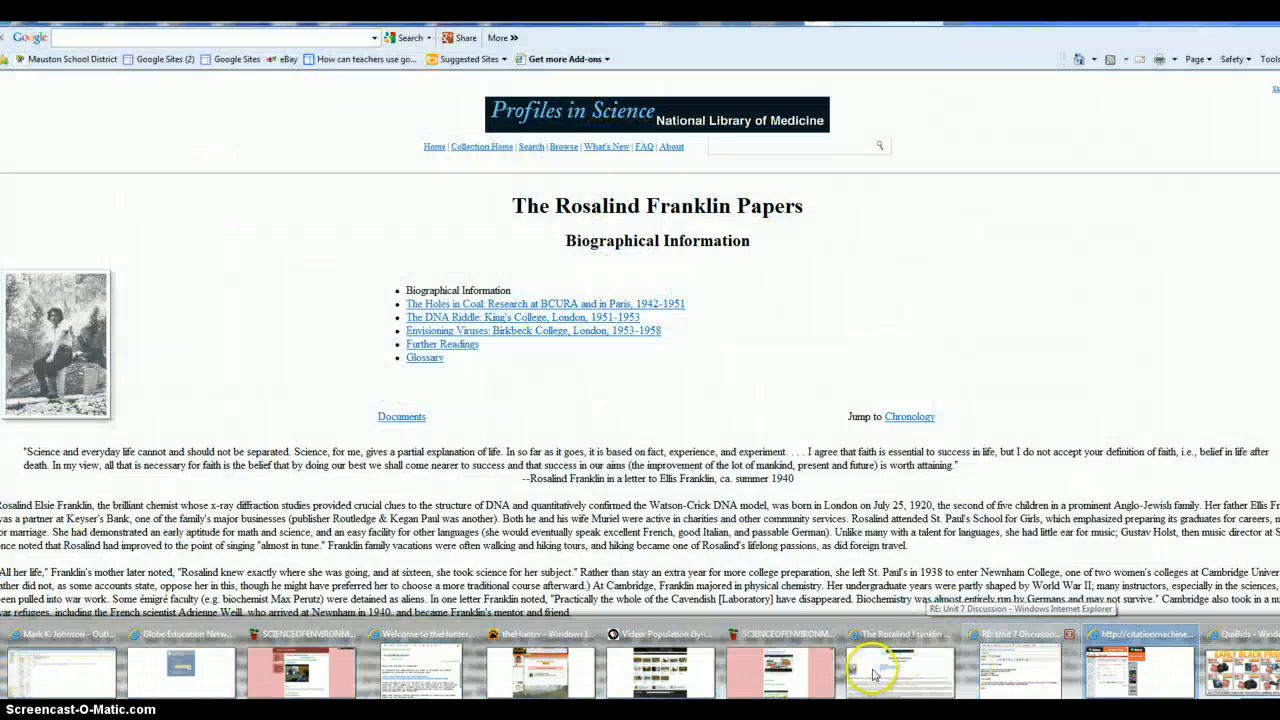
click(660, 633)
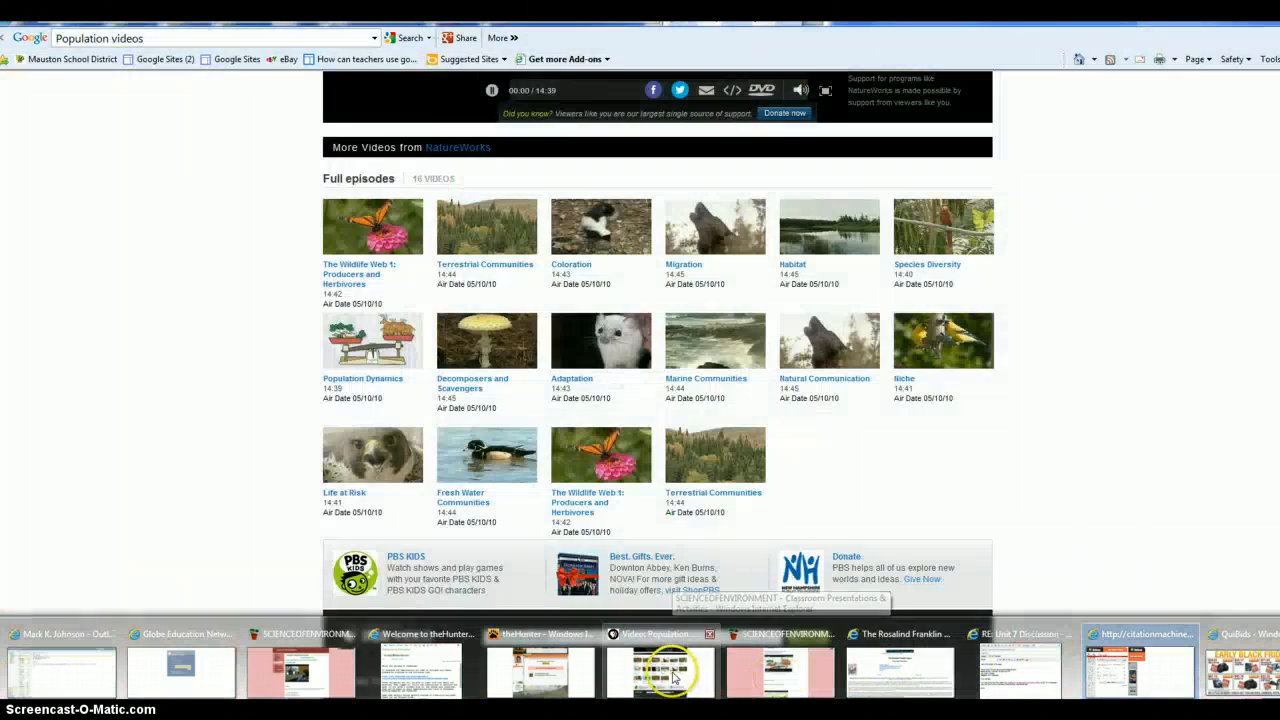
click(420, 634)
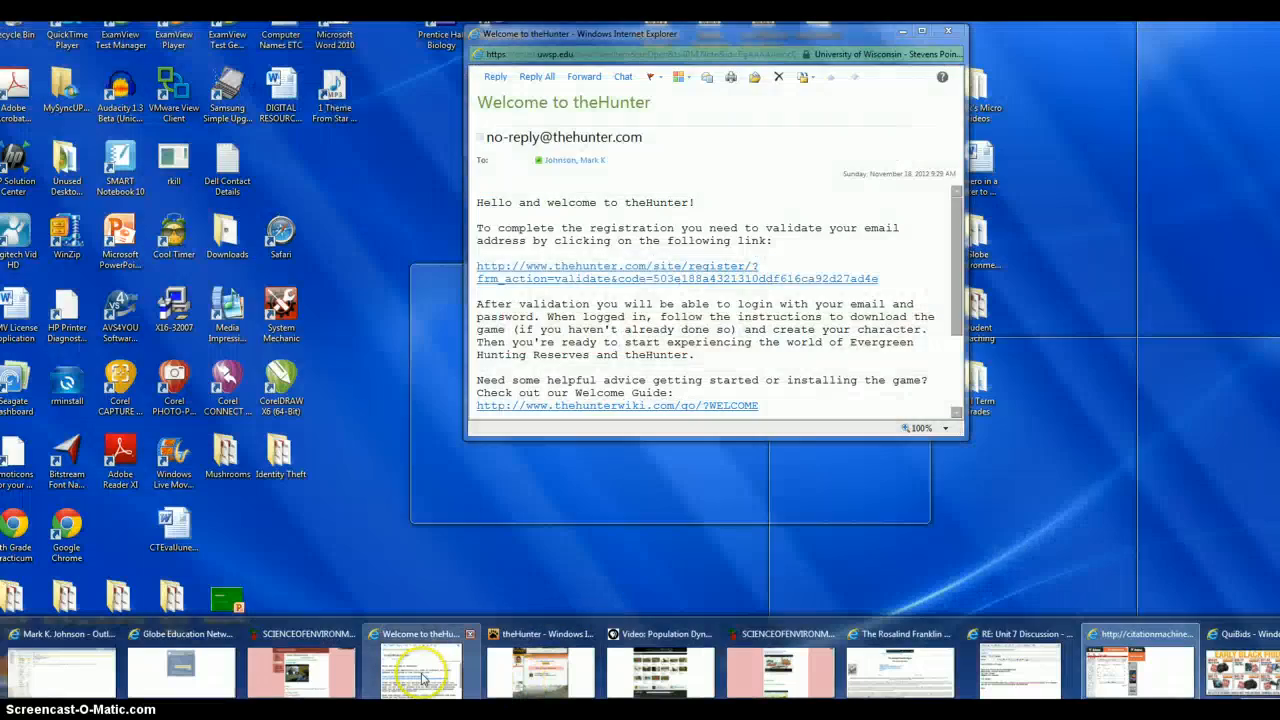
click(1139, 633)
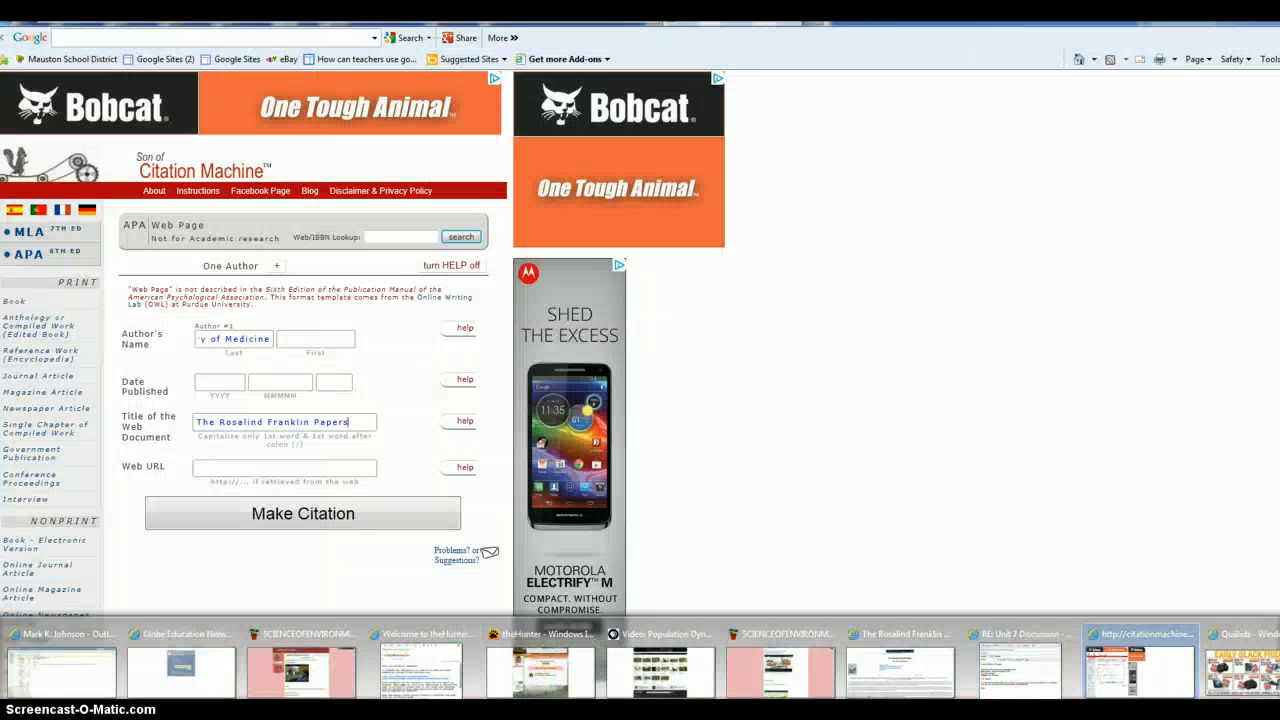
click(1018, 633)
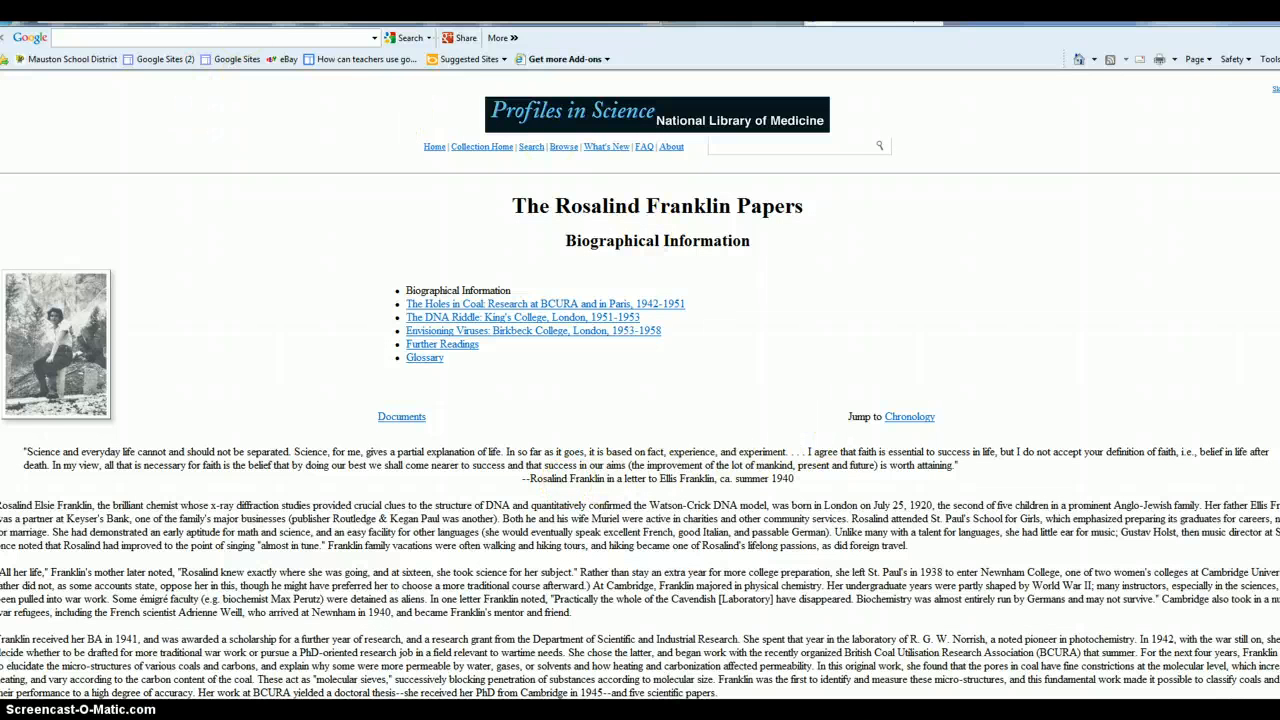
- Bring up the address bar menu to copy the Rosalind Franklin Papers page URL
right_click(200, 37)
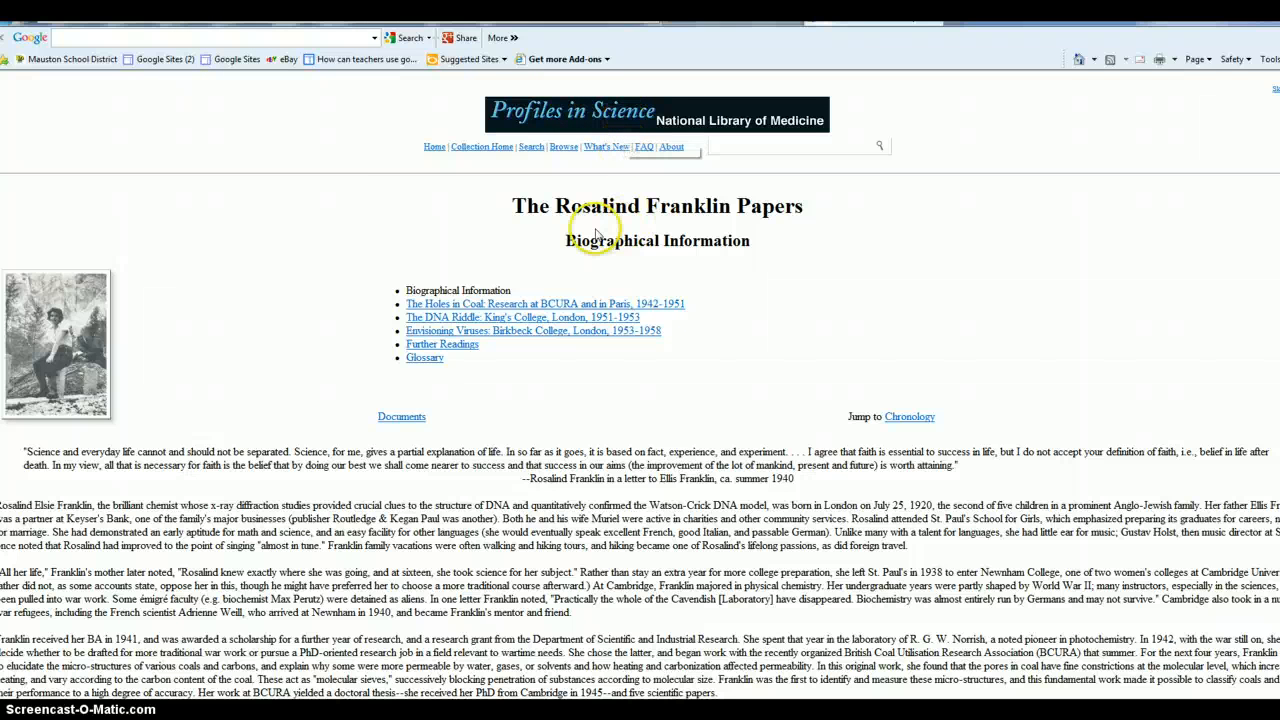
mouse_move(685, 263)
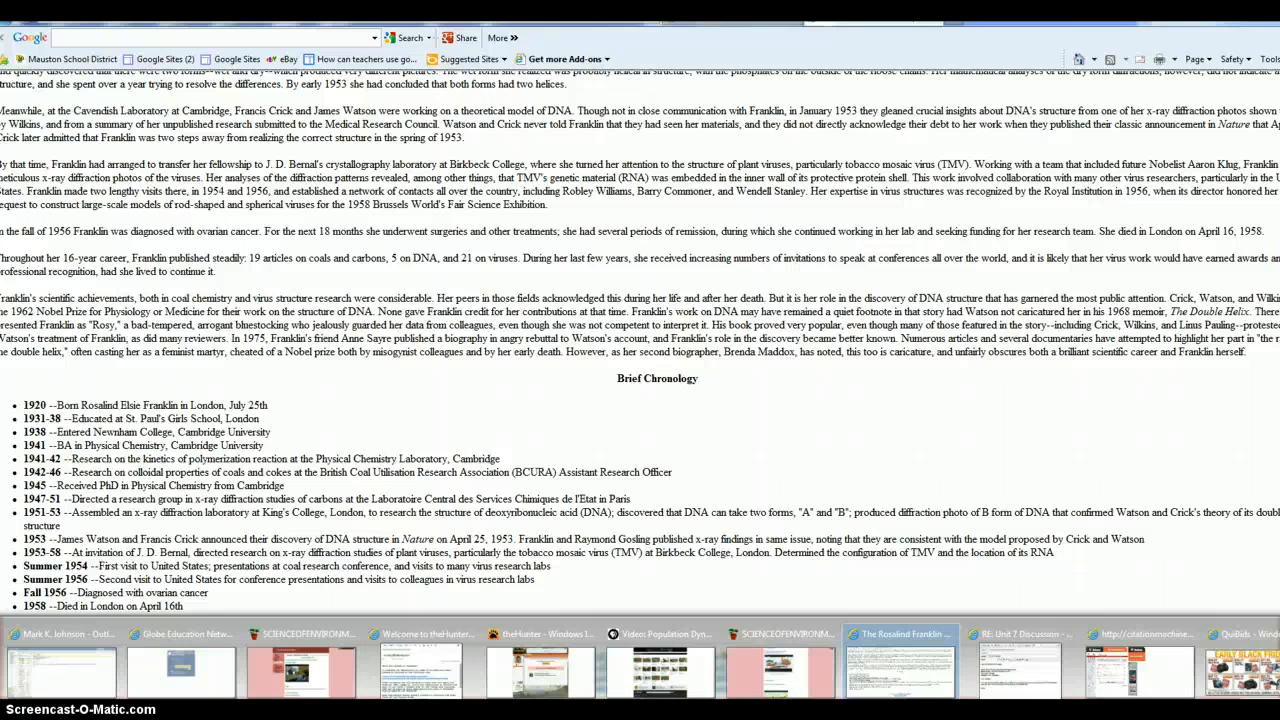
- Preview the open browser windows to get back to the Citation Machine form
click(1020, 633)
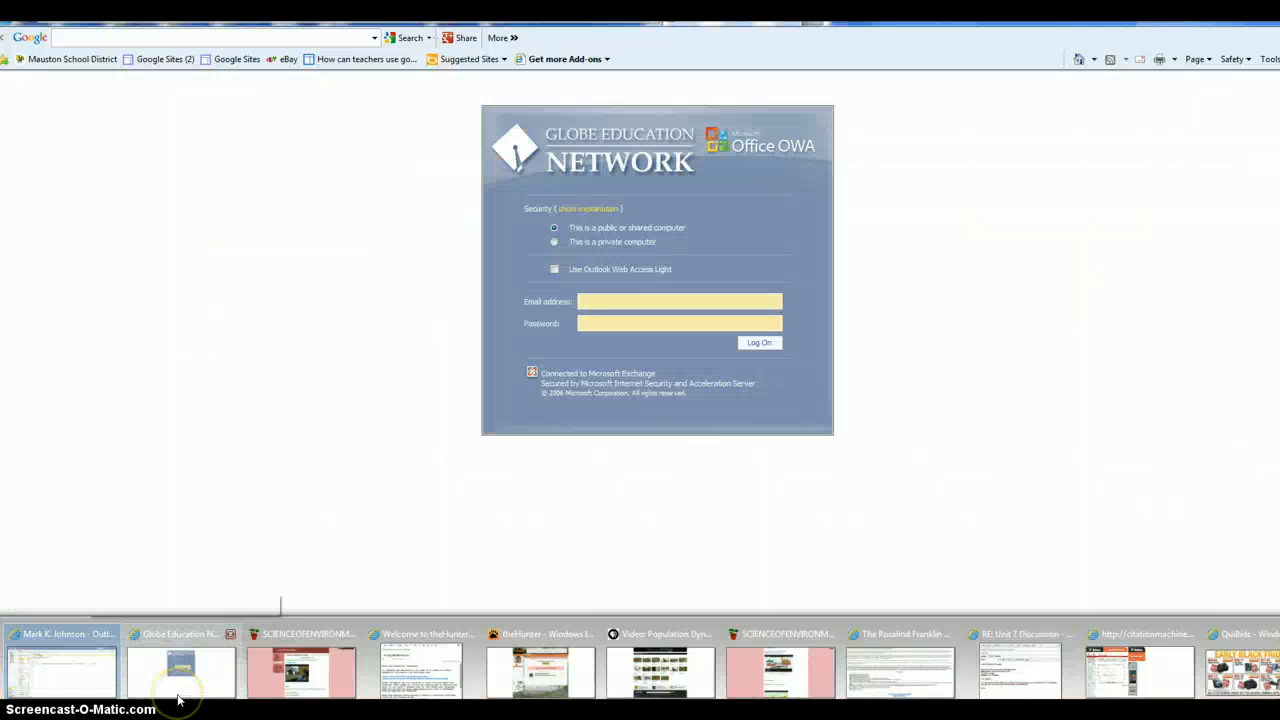
mouse_move(180, 670)
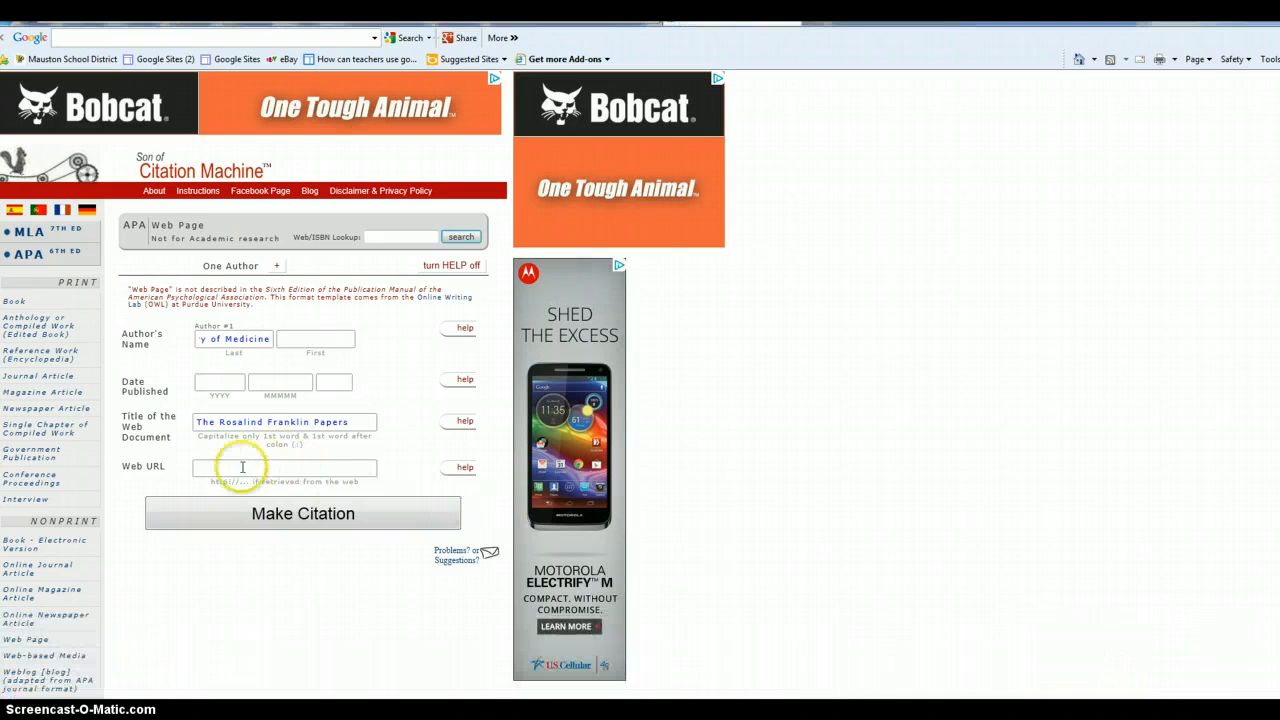
- Paste the page address into the Web URL field and make the APA citation
right_click(242, 467)
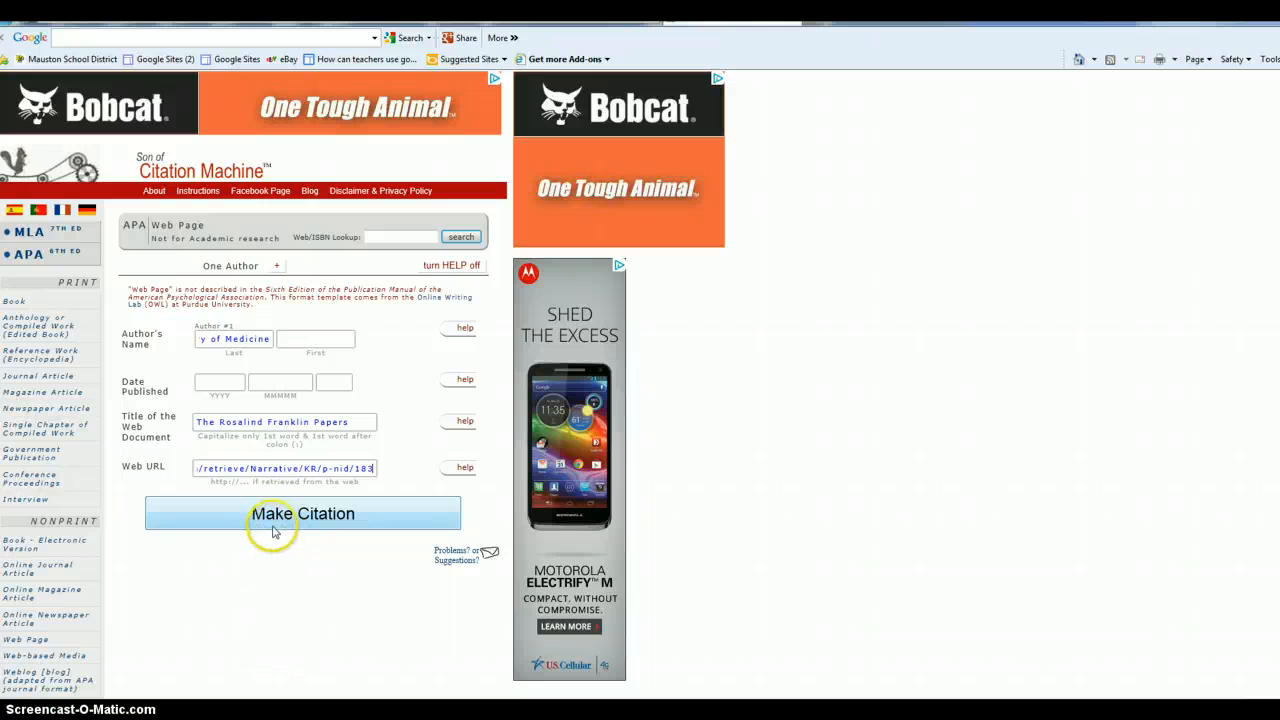
mouse_move(315, 333)
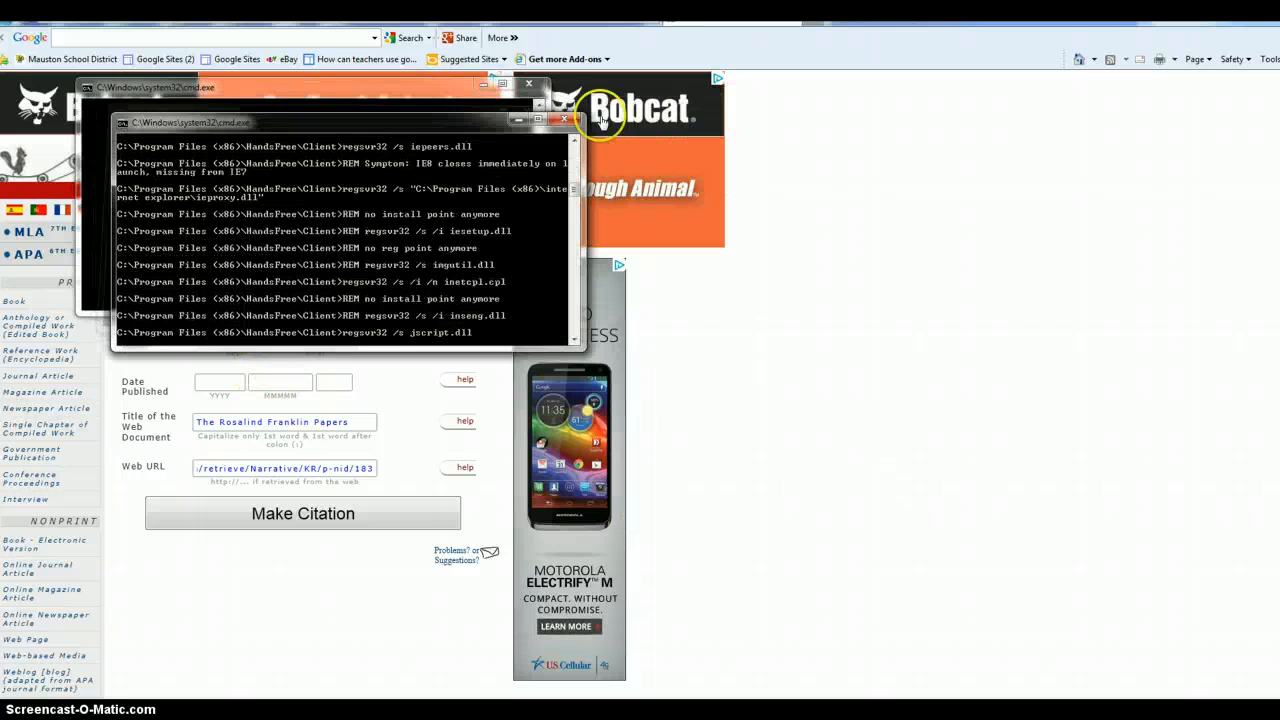
click(565, 120)
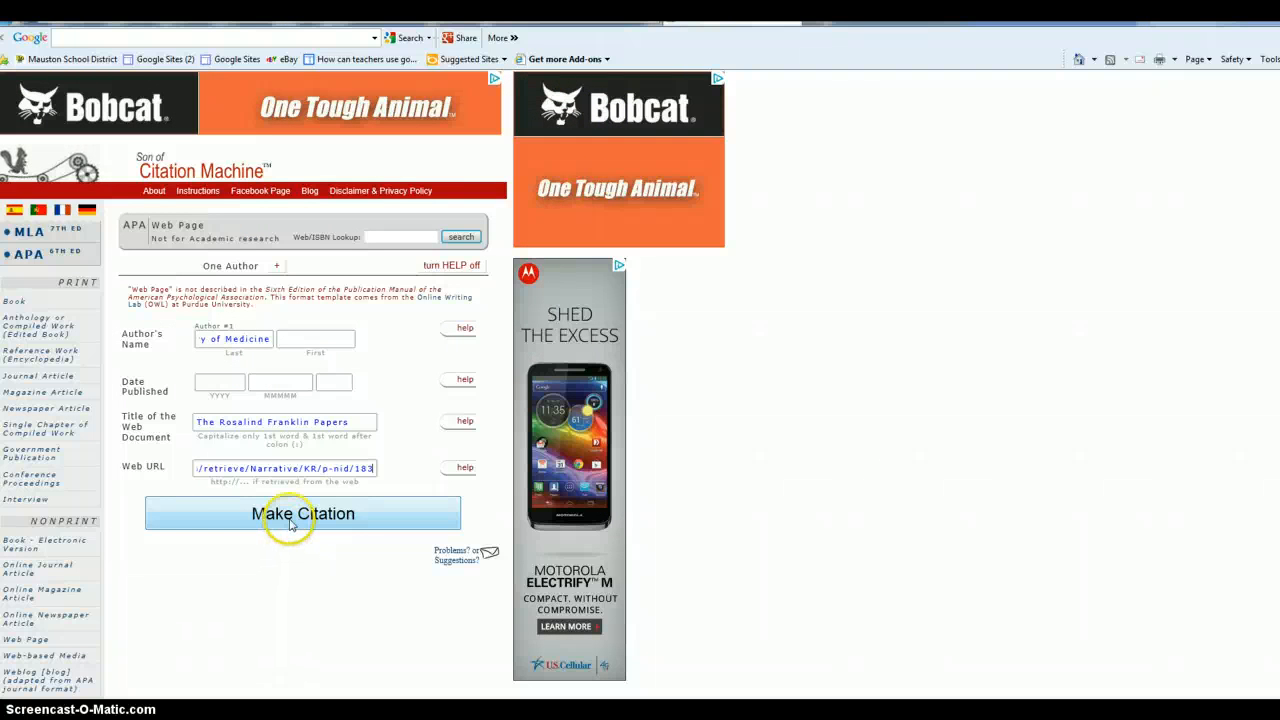
click(302, 513)
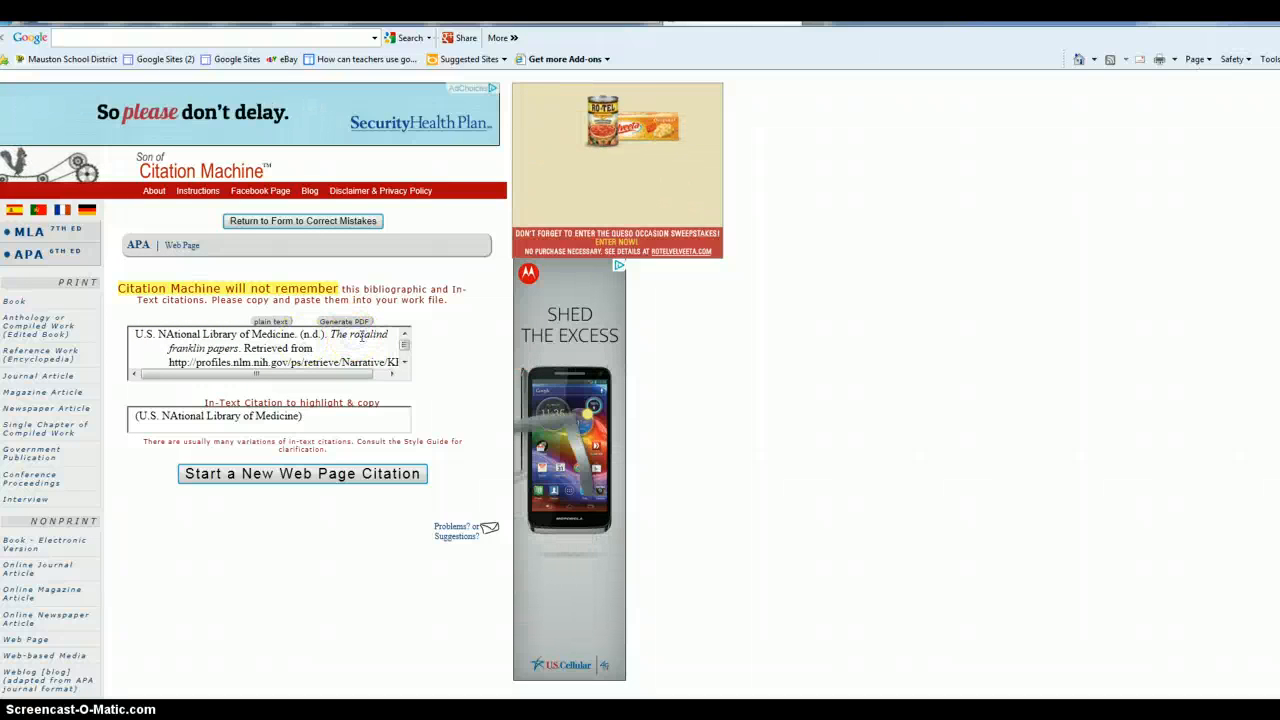
- Select and copy the generated bibliographic citation
drag(135, 333, 295, 362)
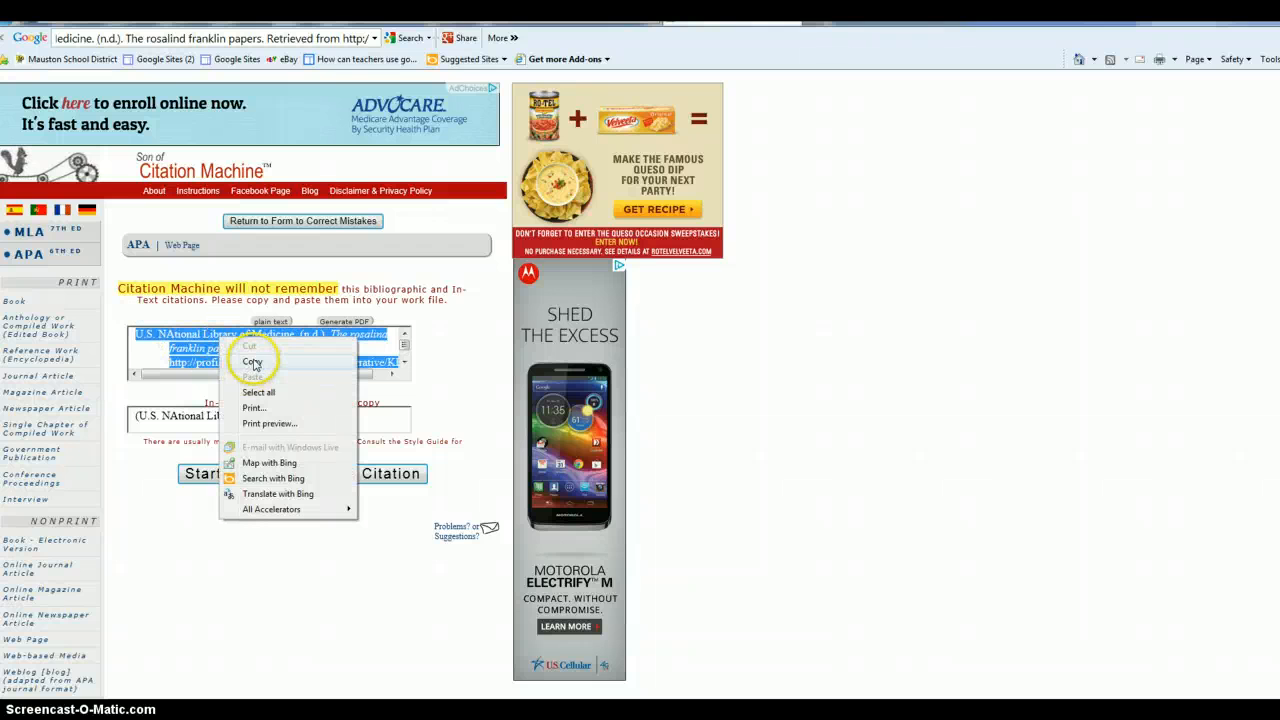
click(252, 362)
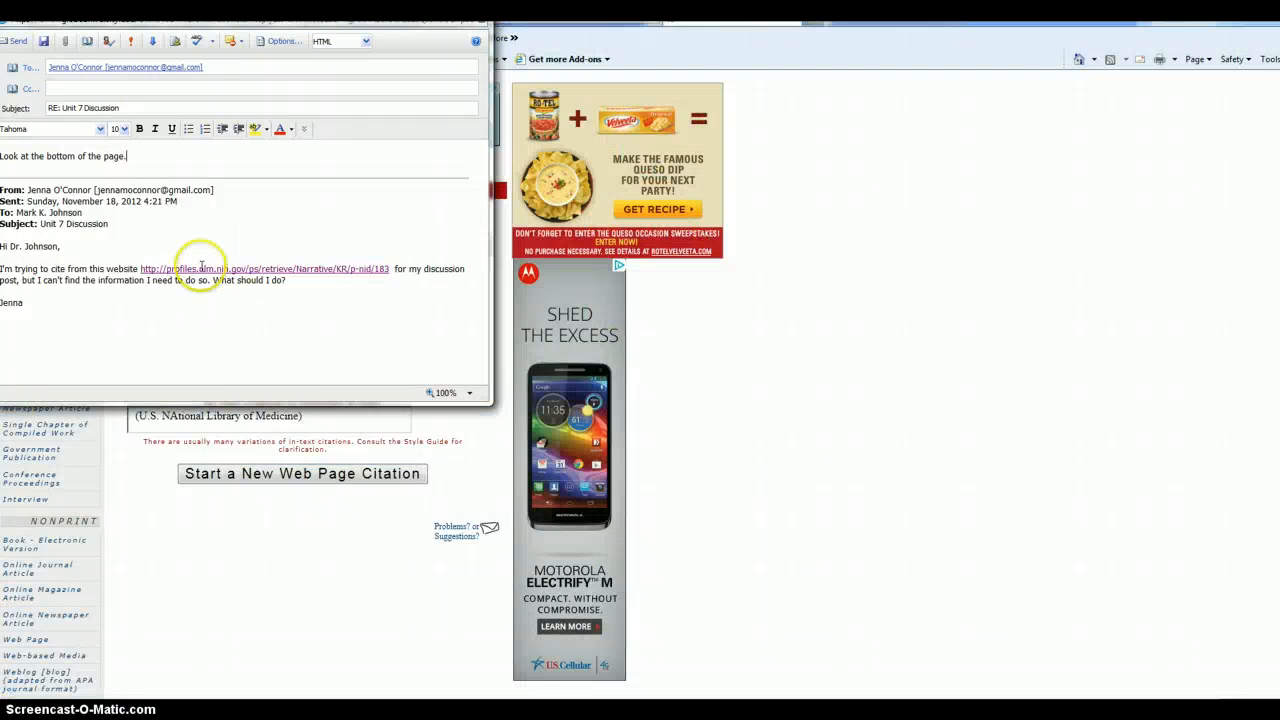
- Write 'Then use Citation Machine' in the email reply
text(Then)
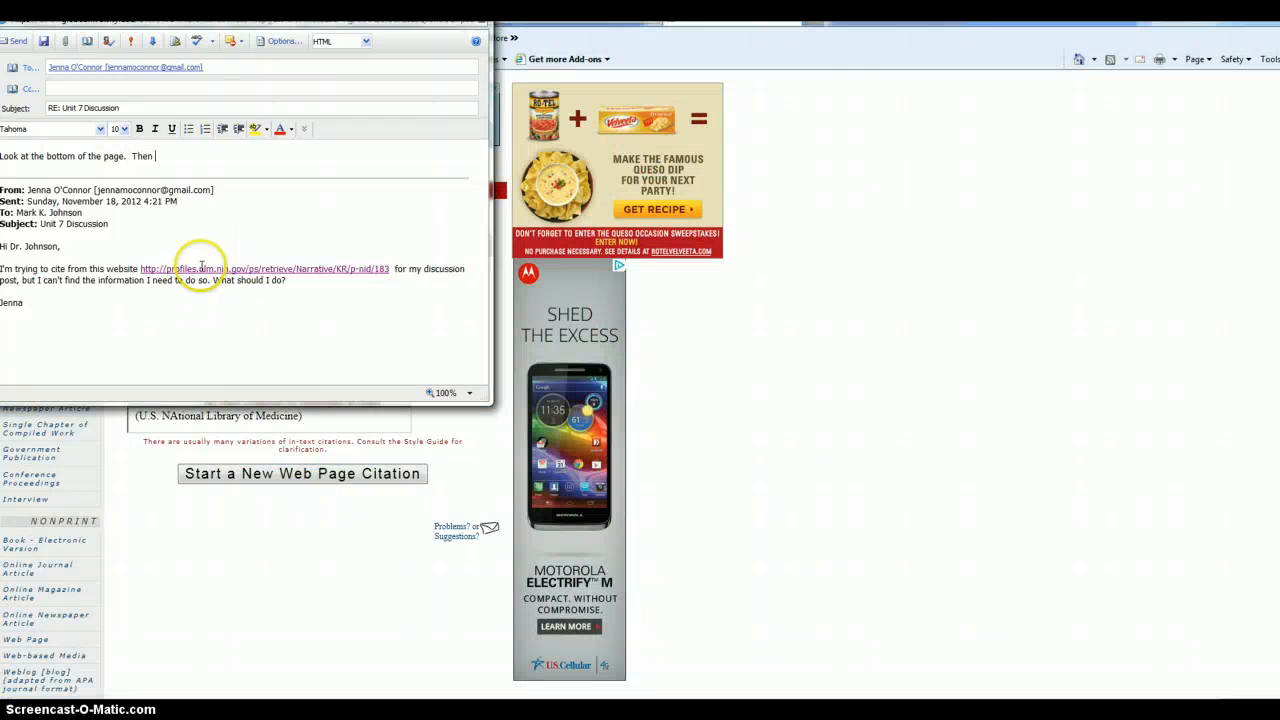
text(use Cirl)
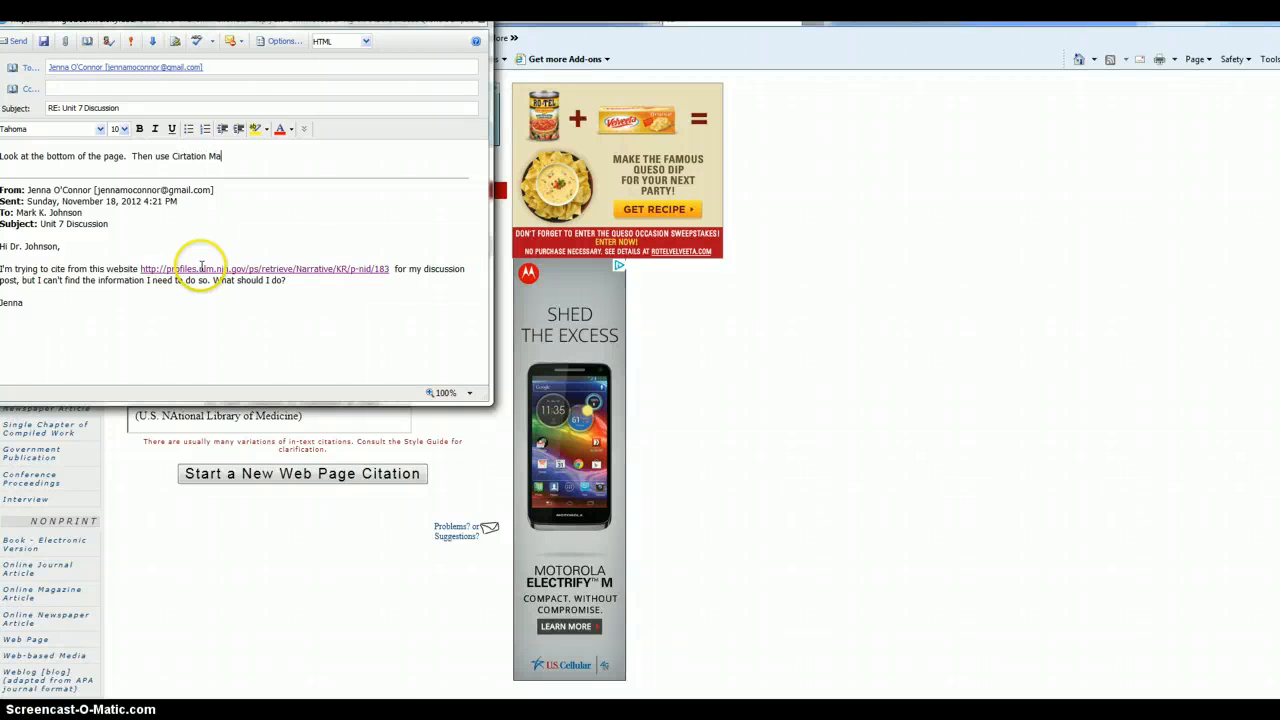
text(chine)
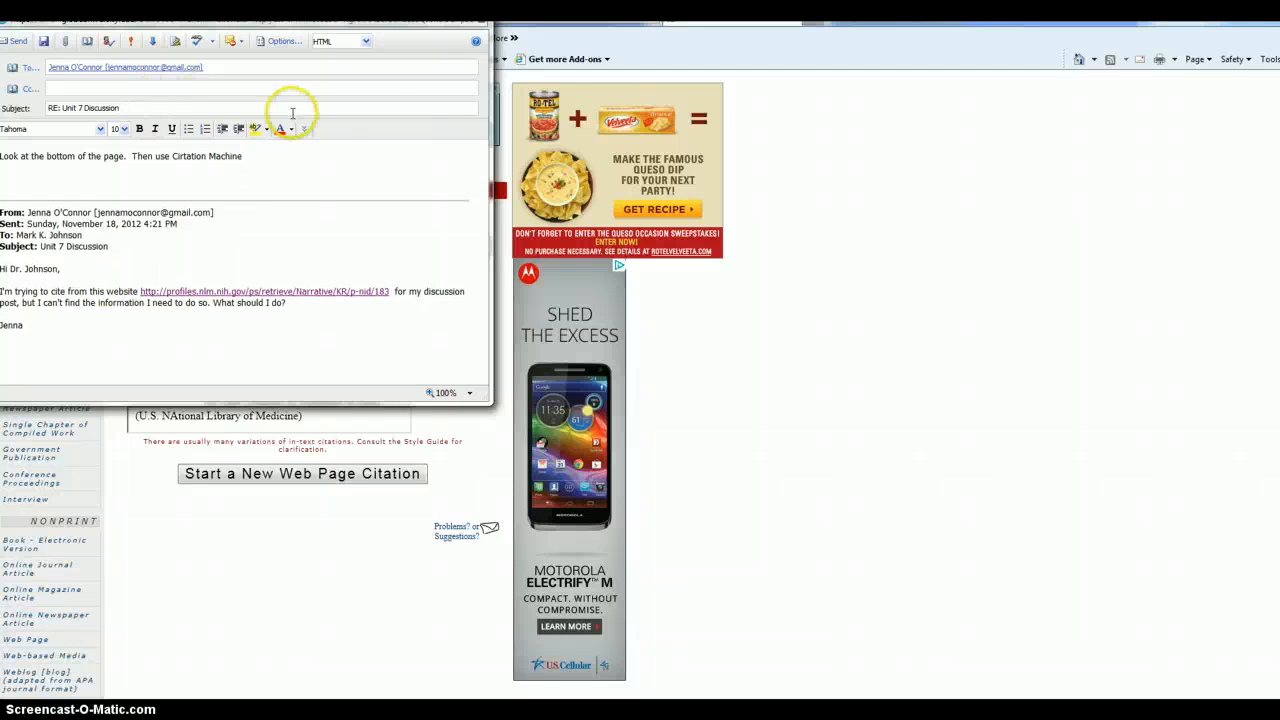
- Paste the APA citation into the reply, allow clipboard access, and fix its capitalization
right_click(95, 240)
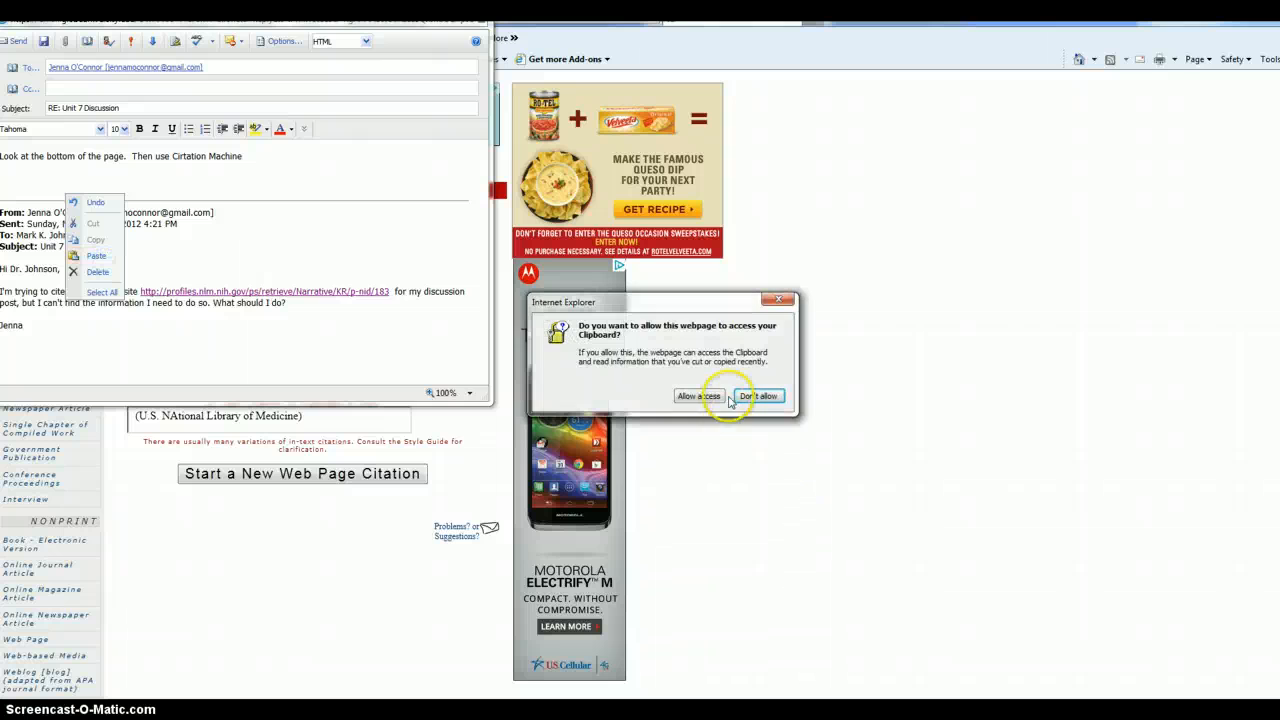
click(699, 396)
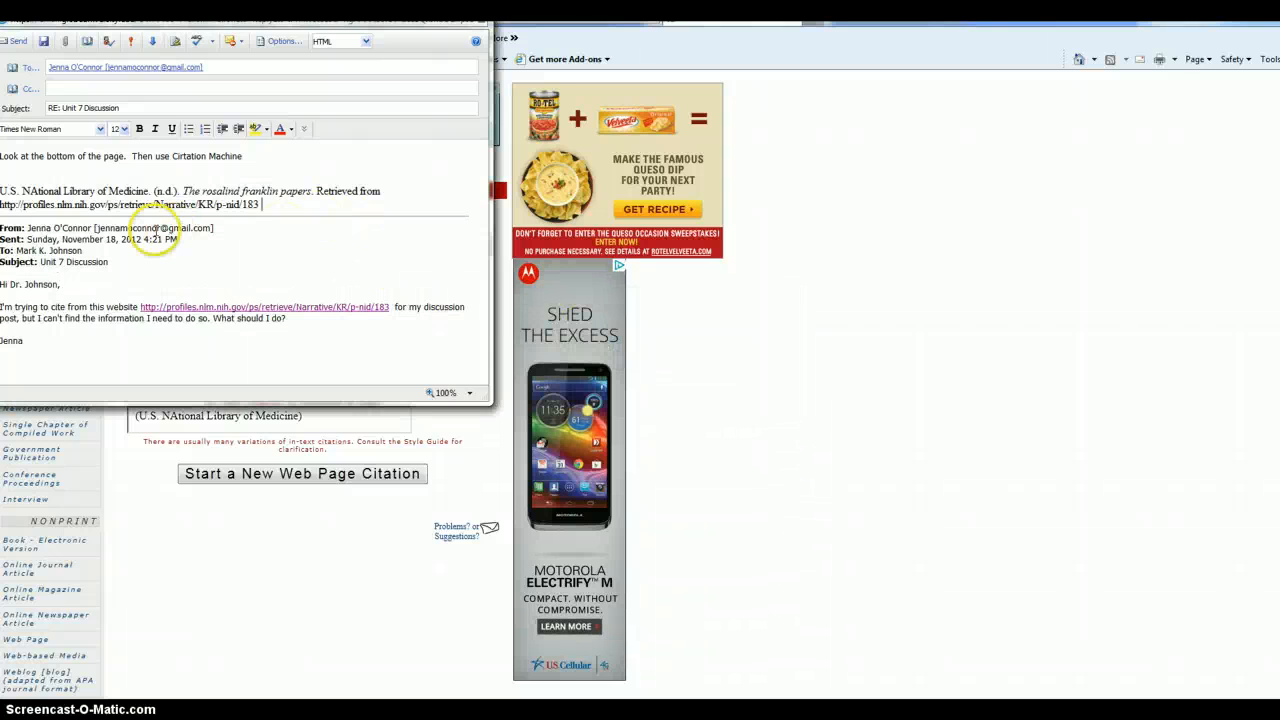
double_click(35, 191)
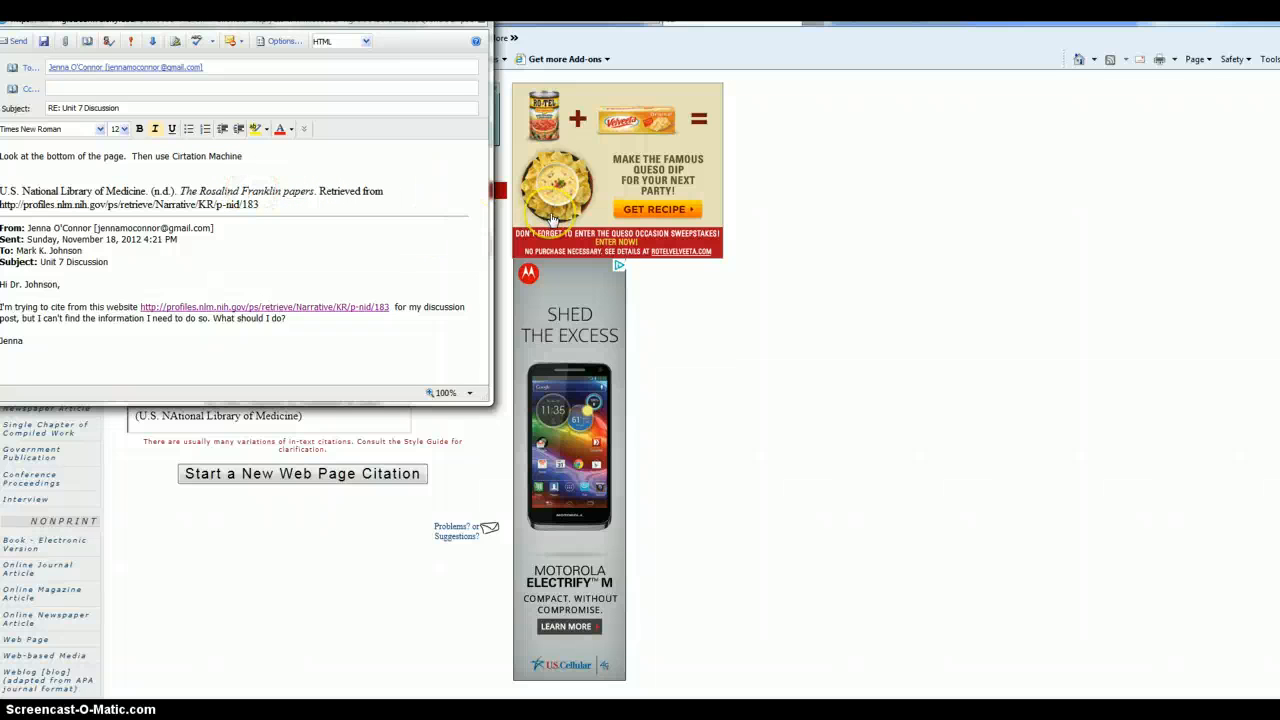
mouse_move(567, 203)
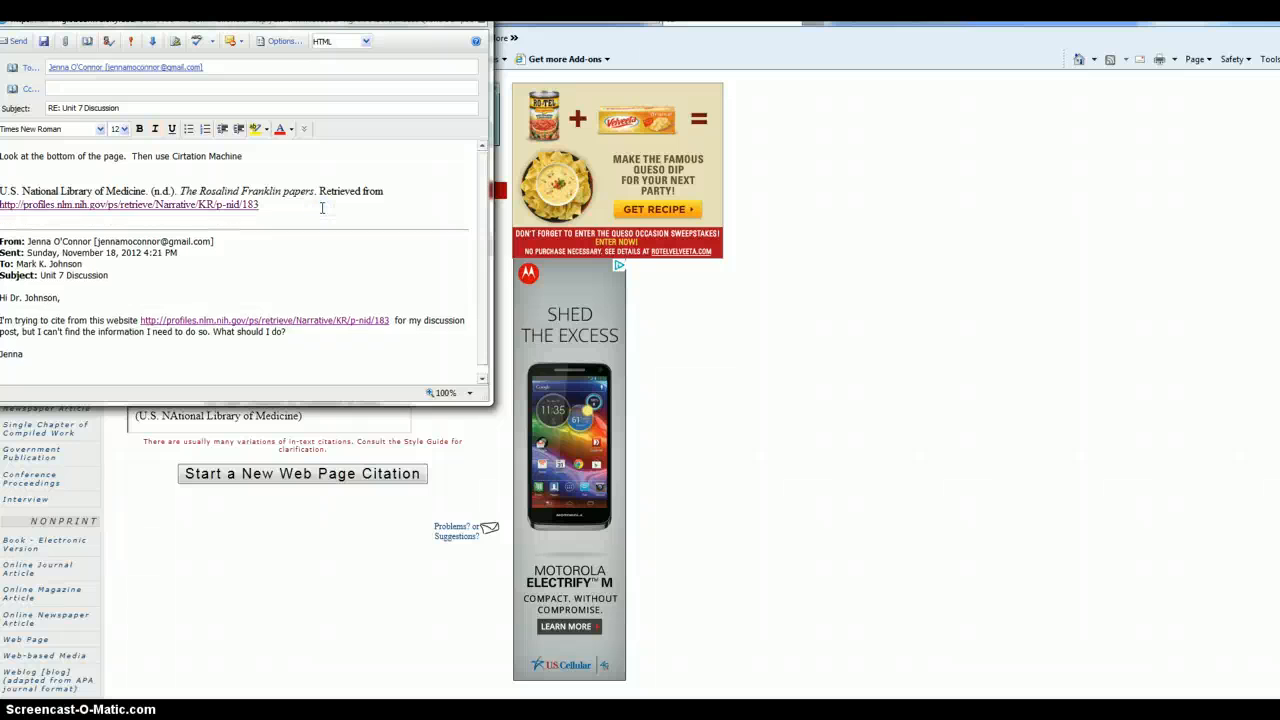
scroll(down, 3)
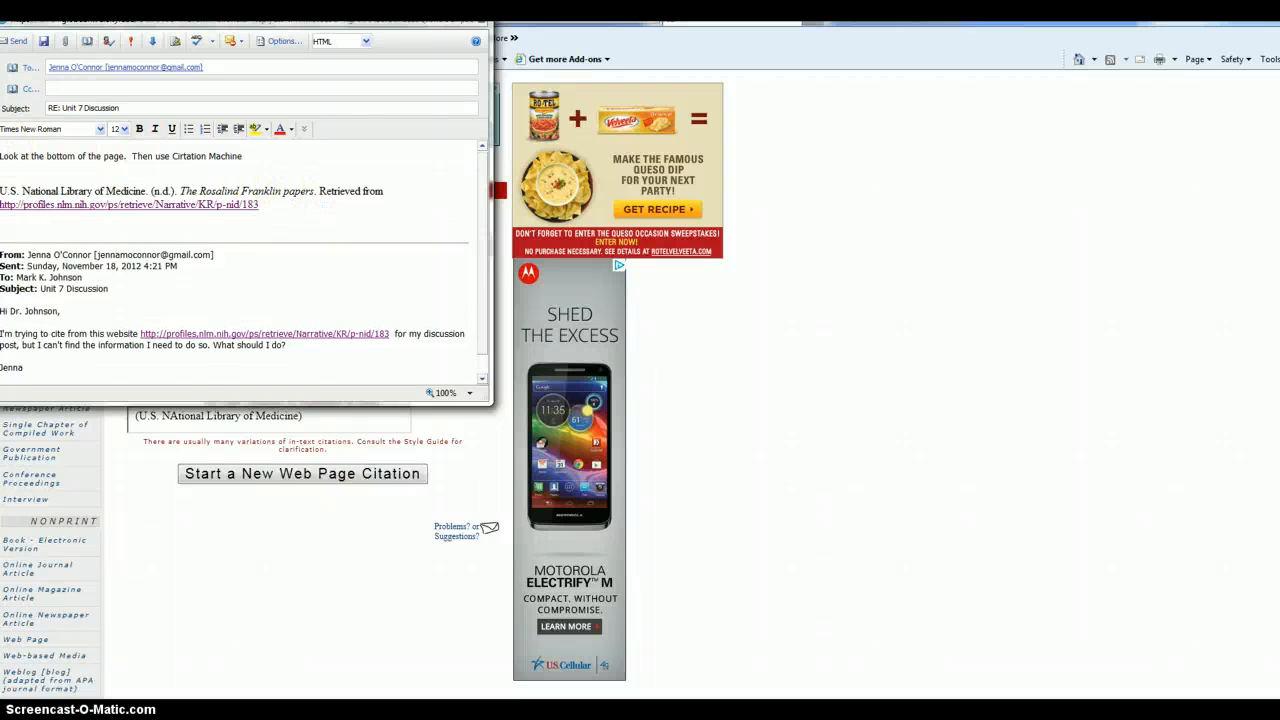